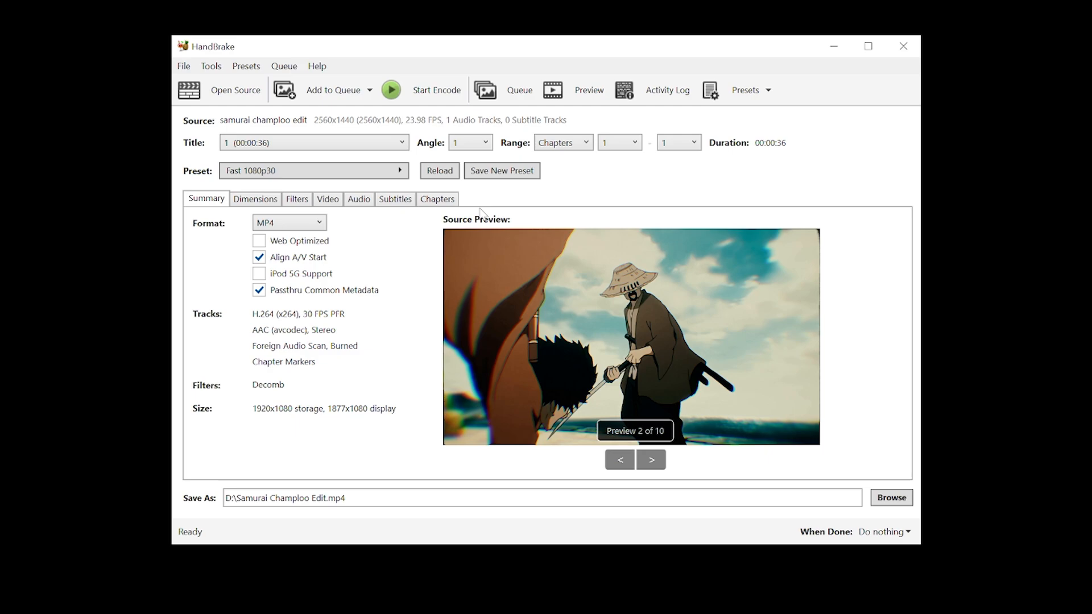
Choose Enger's File Size Reduction (NVIDIA) from the Custom Presets list, replacing Fast 1080p30.
click(299, 163)
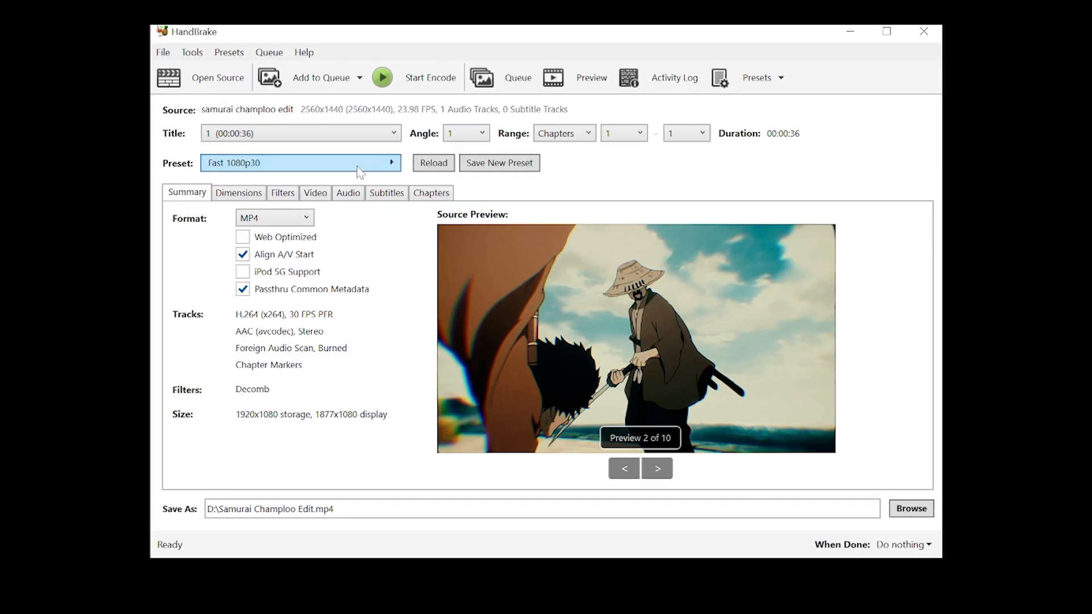
click(300, 163)
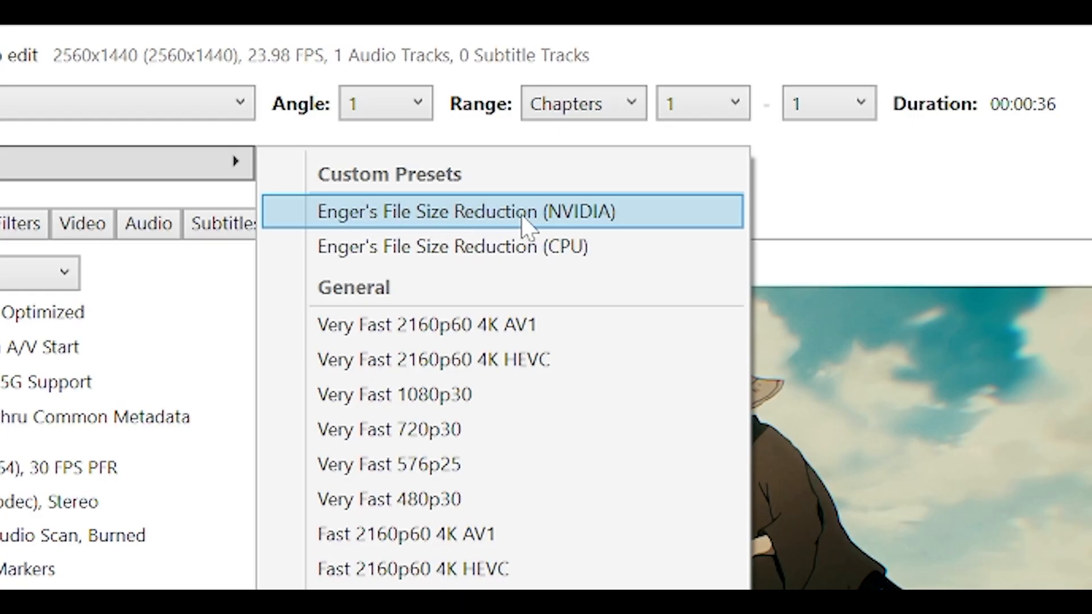
mouse_move(600, 227)
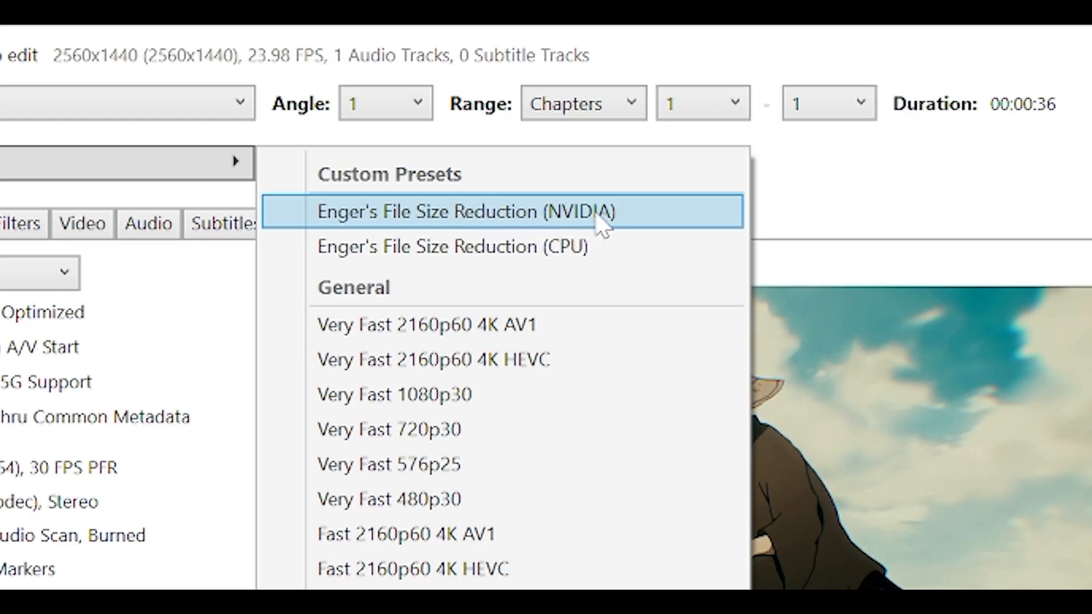
mouse_move(582, 173)
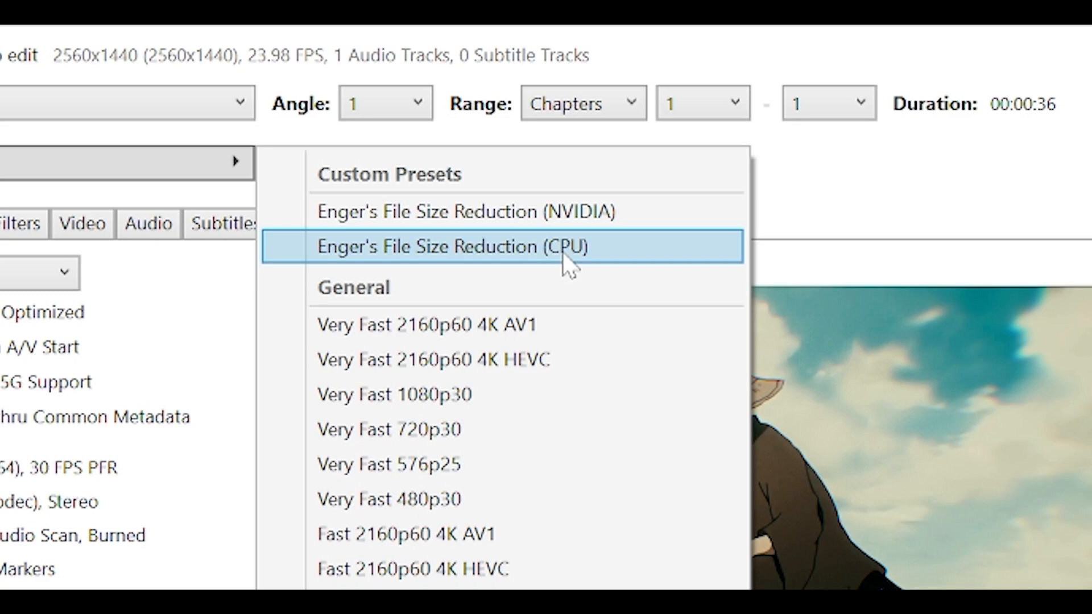
mouse_move(561, 271)
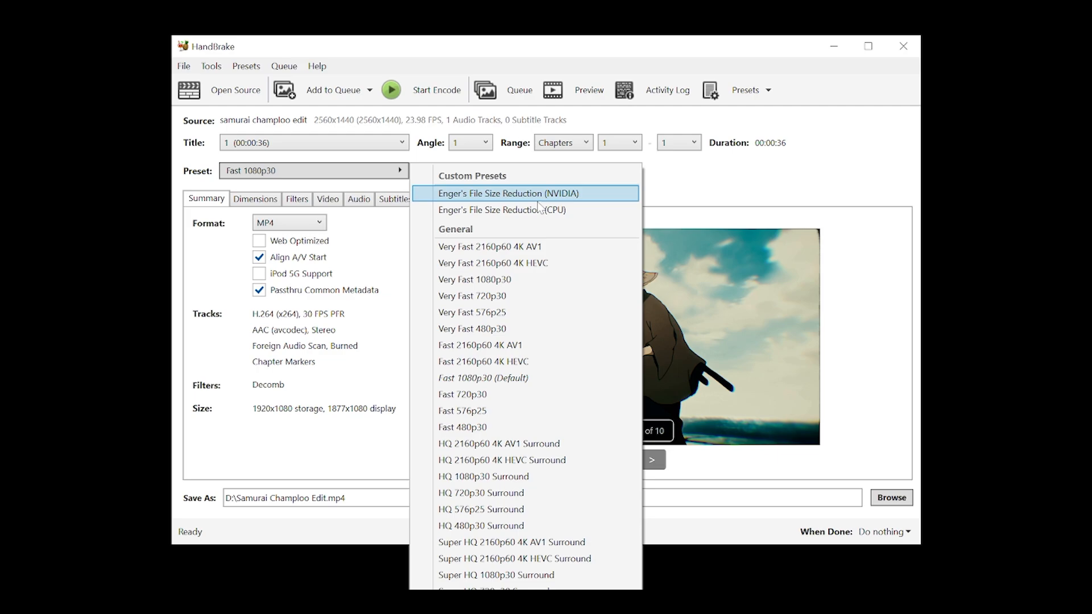
mouse_move(571, 203)
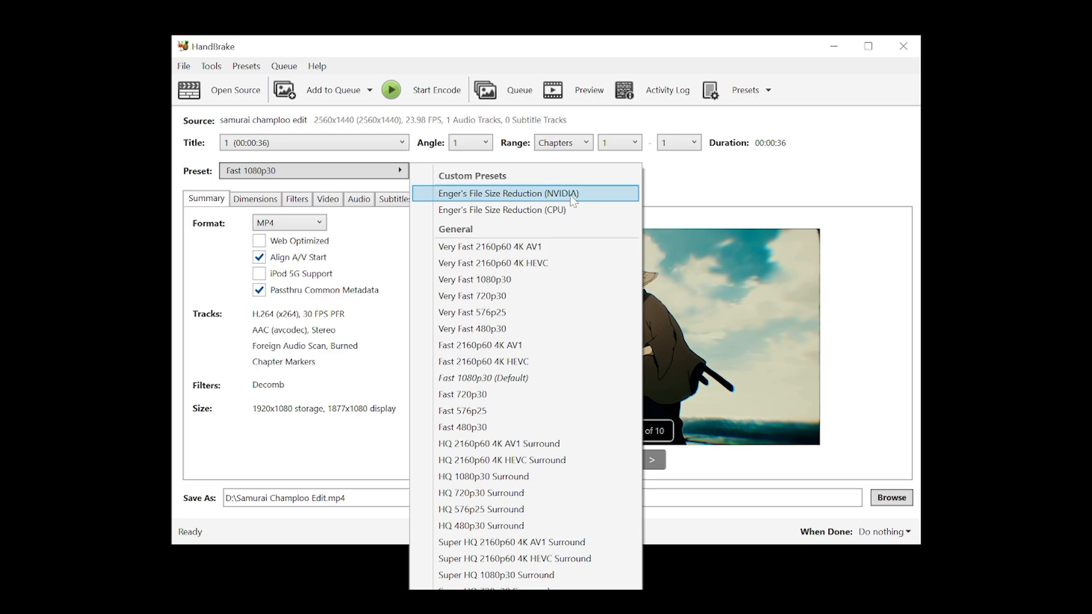
mouse_move(572, 203)
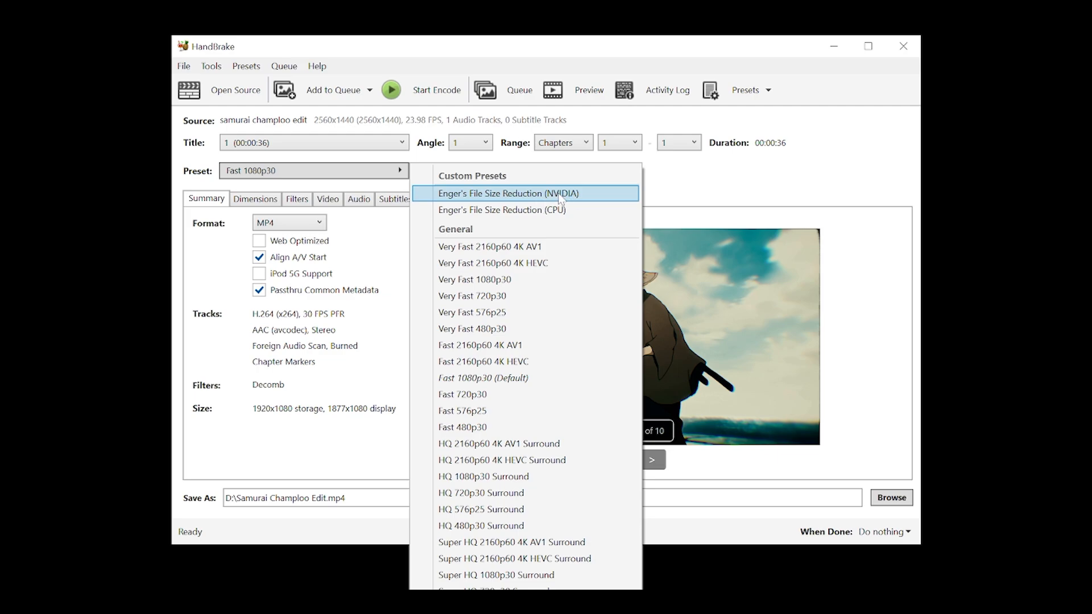
click(510, 194)
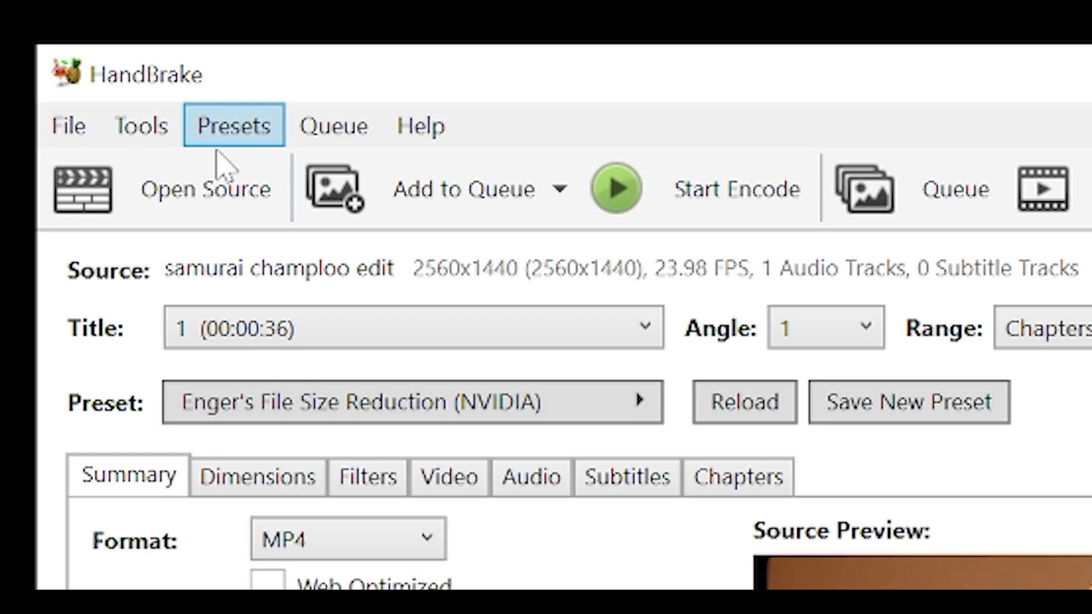
Import Enger's File Size Reduction (NVIDIA).json via Presets > Import from file.
click(233, 125)
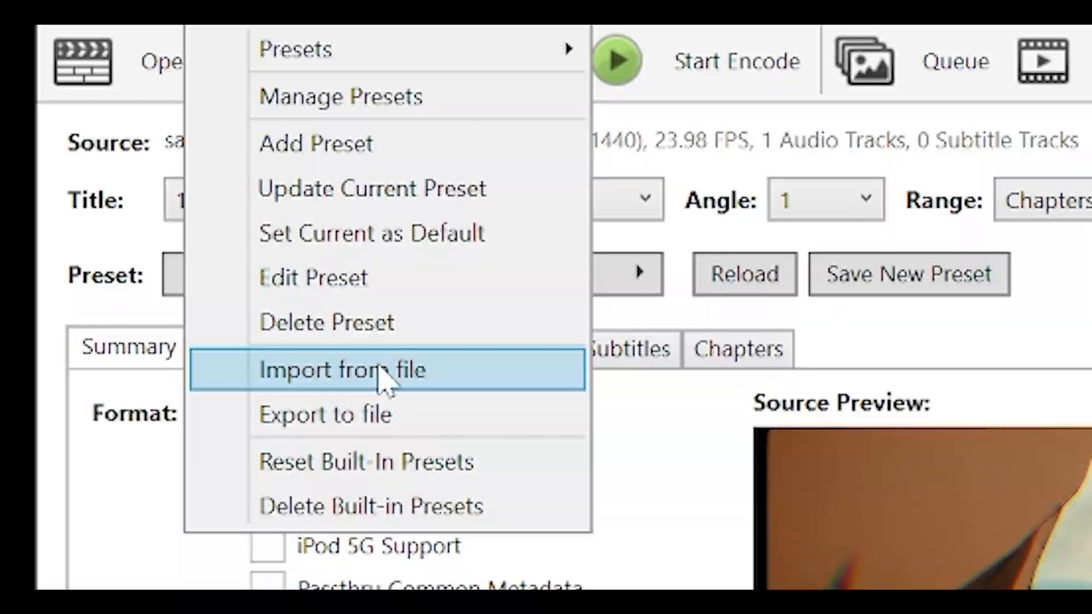
click(342, 370)
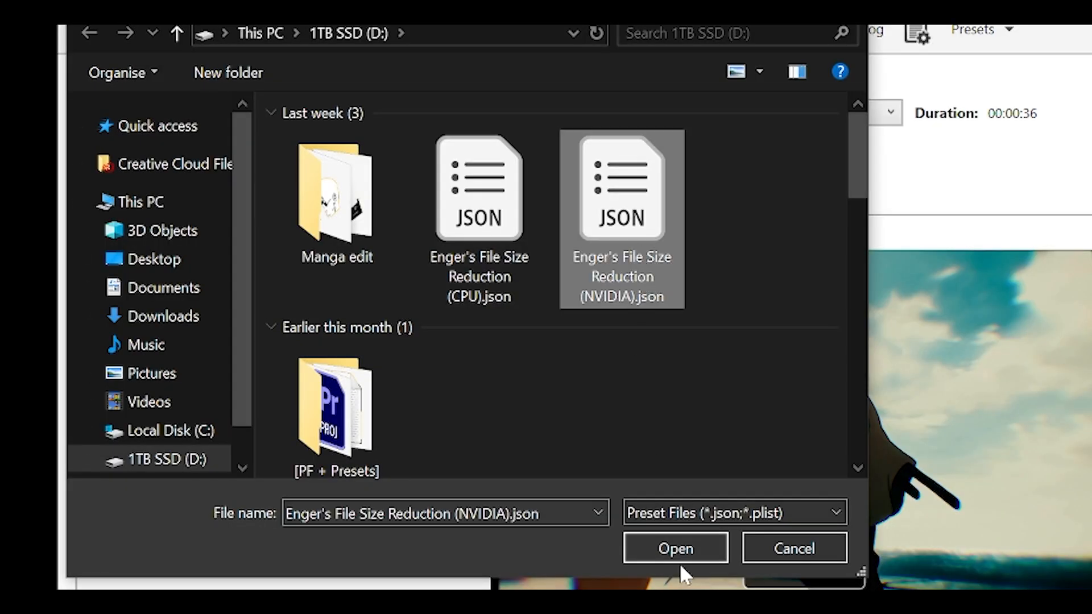
click(672, 548)
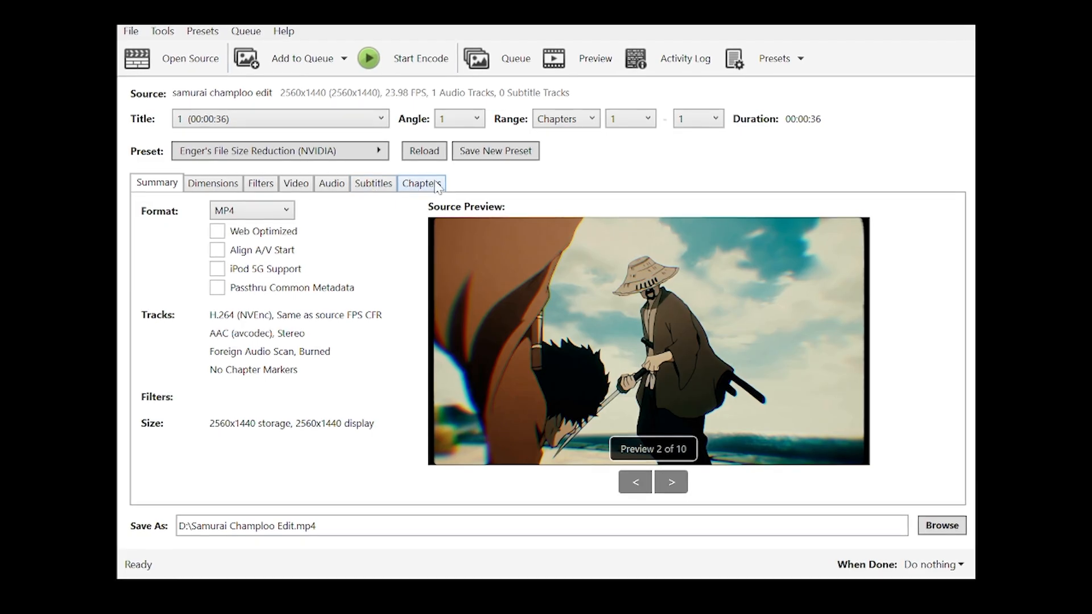
Clear the Foreign Audio Scan track so no subtitle tracks remain.
click(374, 183)
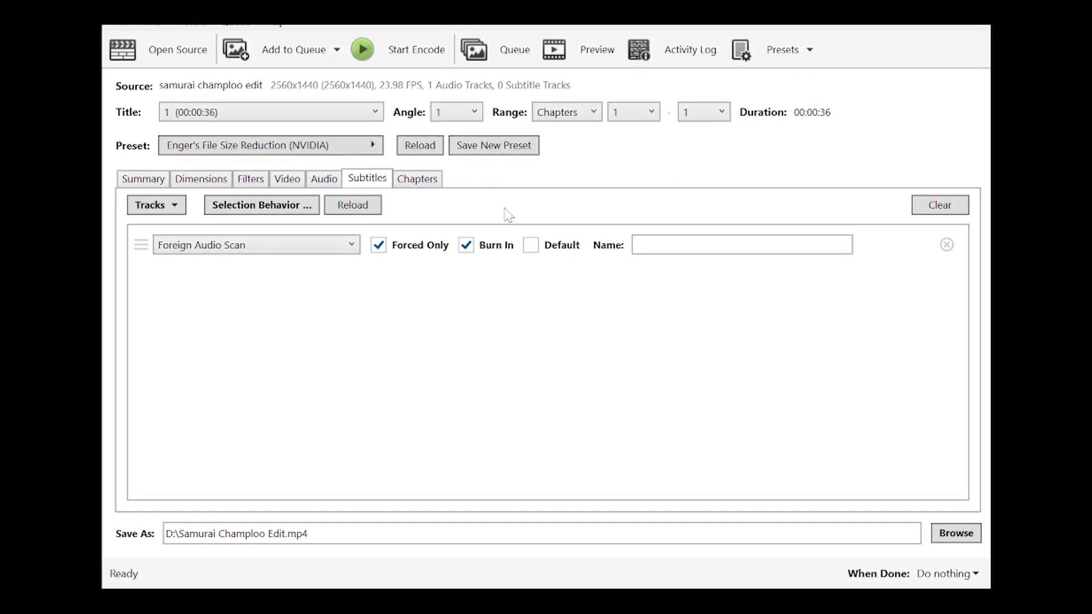
click(940, 205)
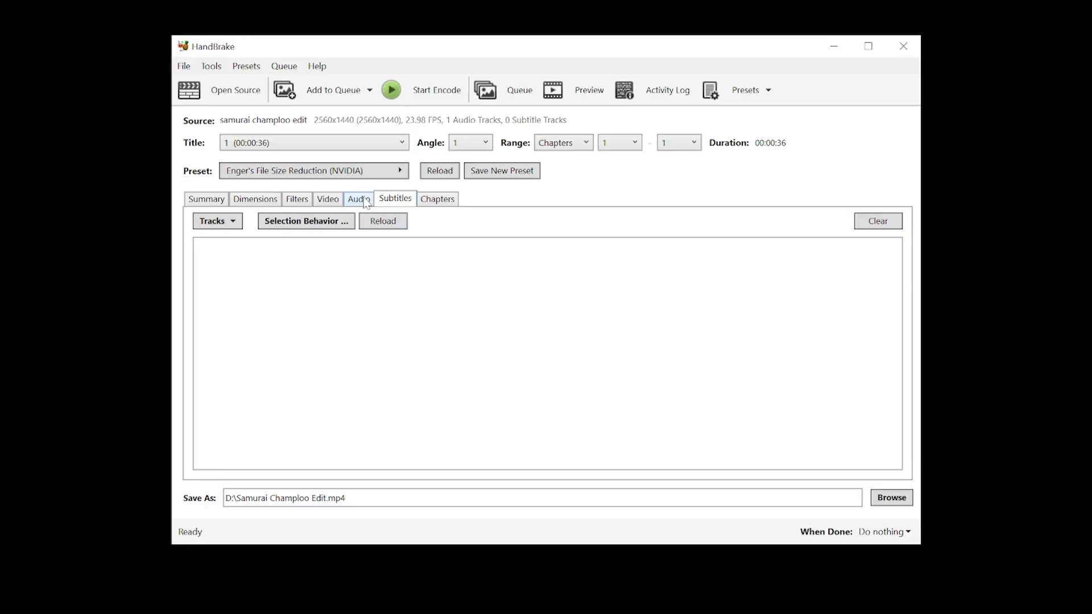
Try the English AAC stereo audio bitrate at 320, then set it back to 160 kbps.
click(359, 198)
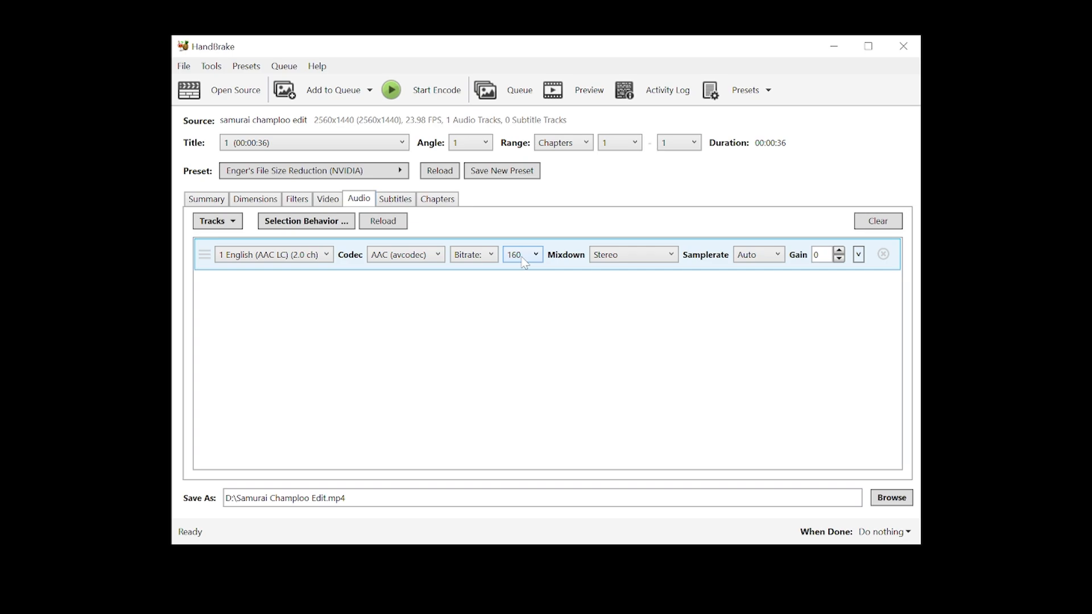
click(521, 253)
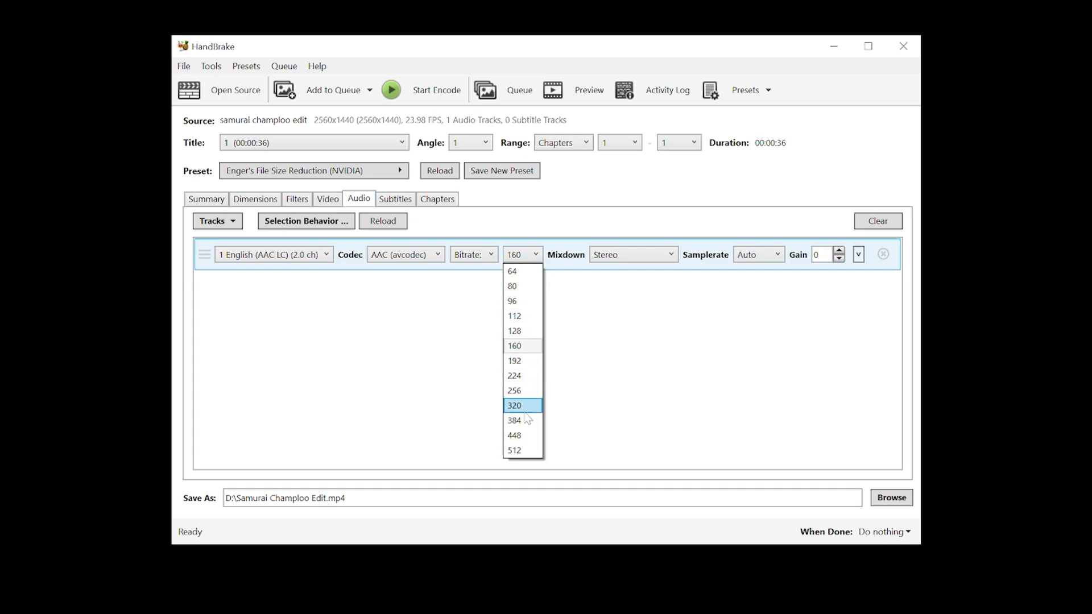
click(514, 405)
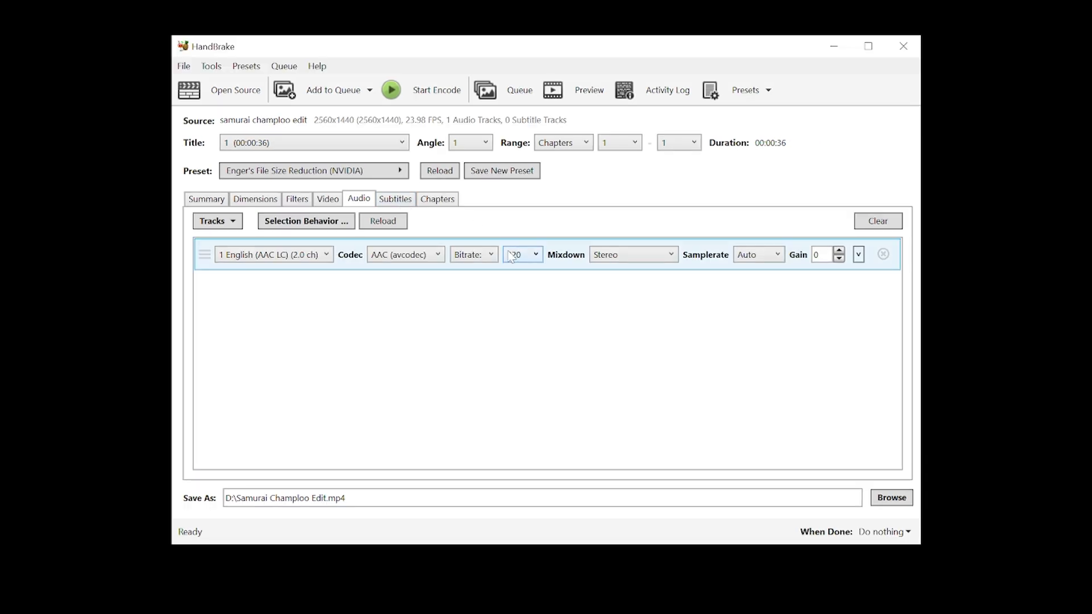
click(522, 254)
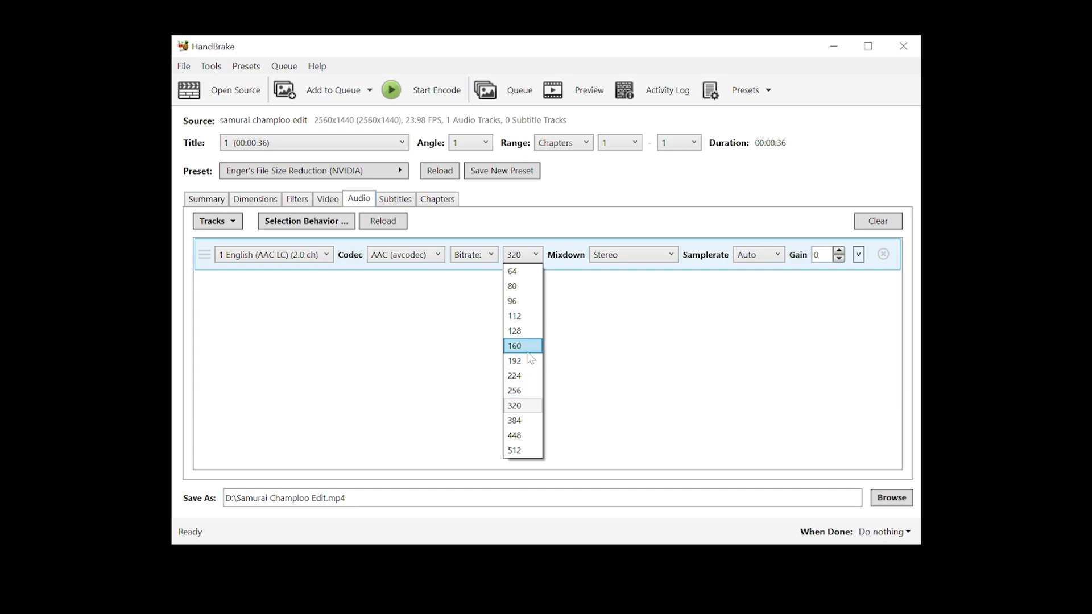
click(514, 346)
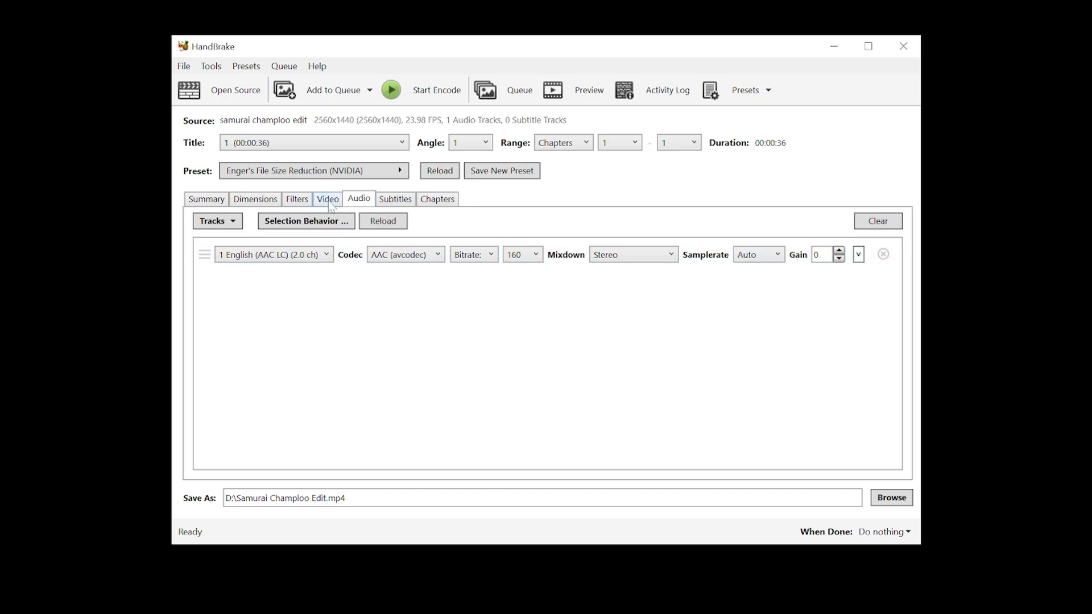
Raise the H.264 NVEnc constant quality from 20 to 18.
click(327, 199)
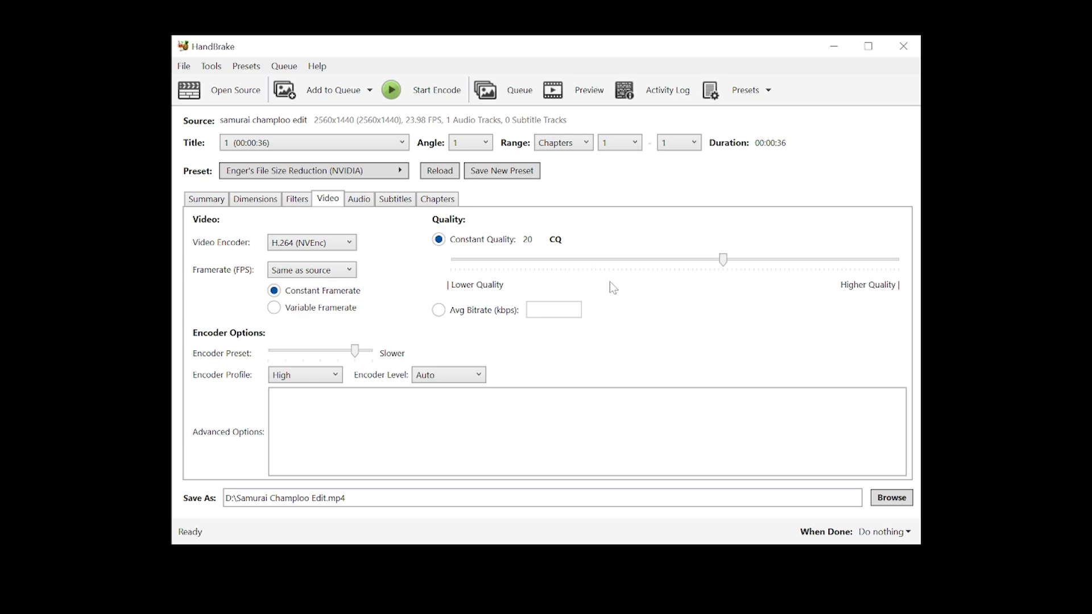
mouse_move(724, 259)
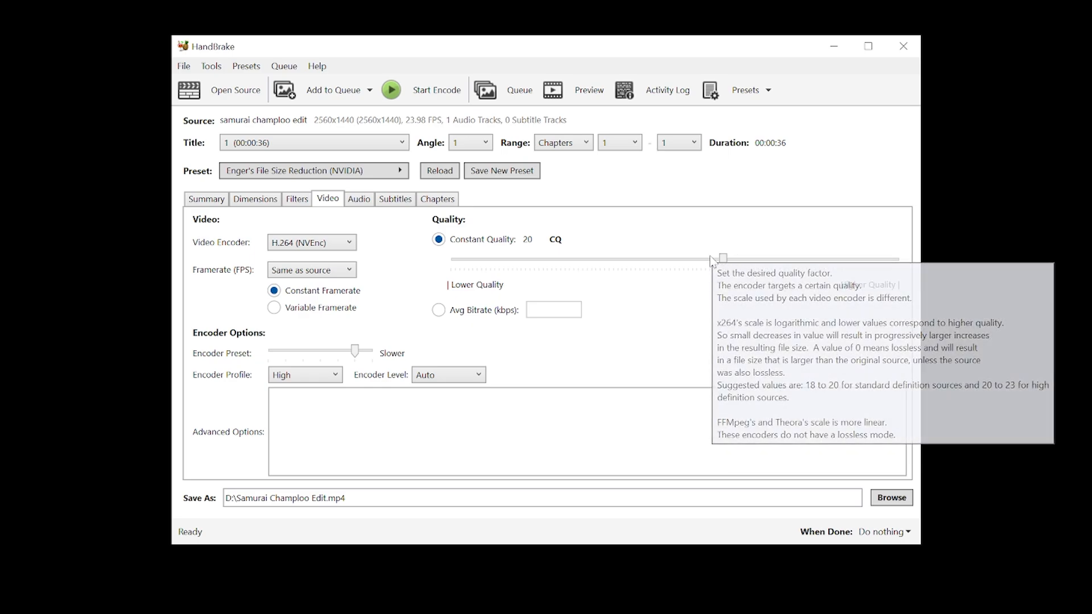
mouse_move(449, 235)
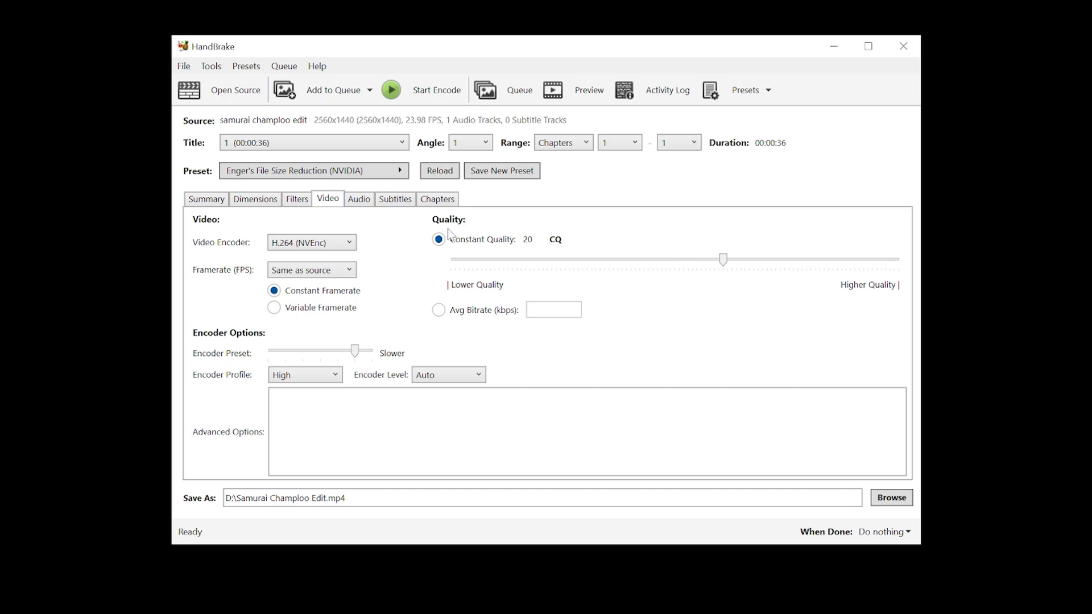
mouse_move(723, 260)
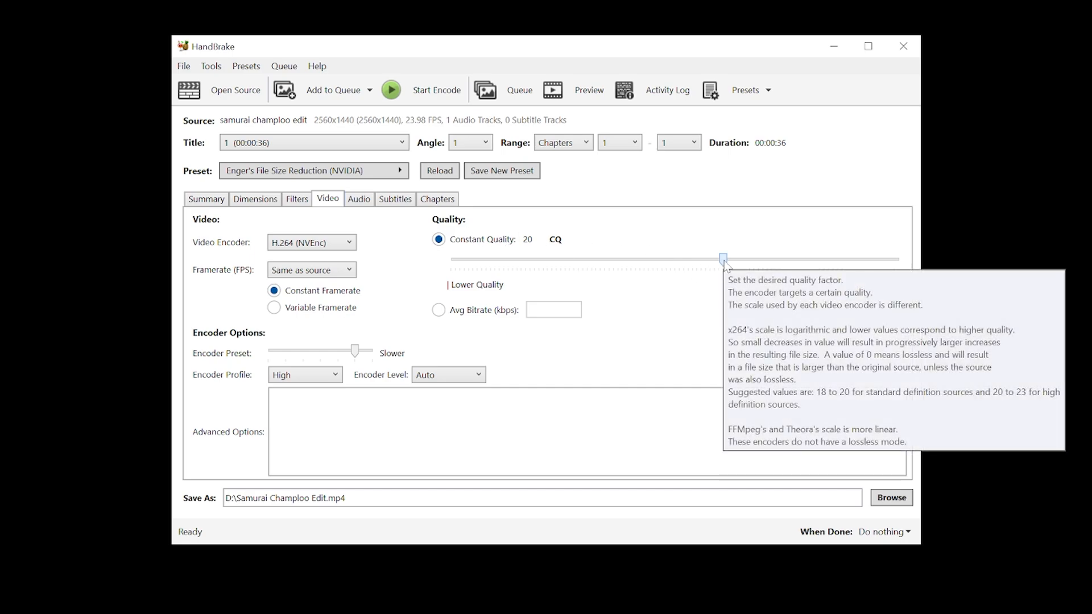
drag(721, 259, 731, 259)
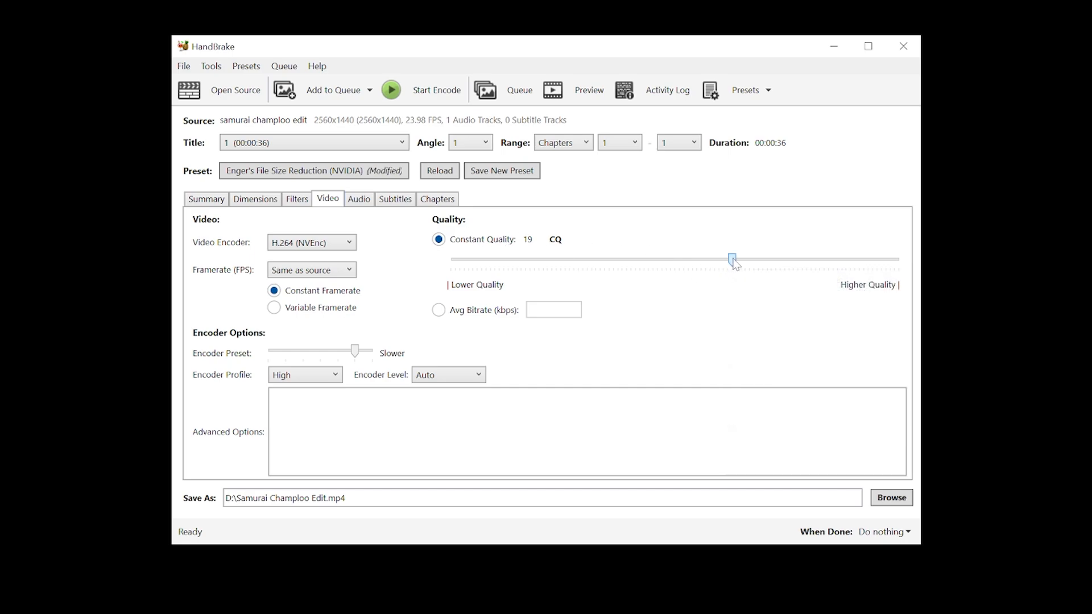
drag(732, 259, 741, 259)
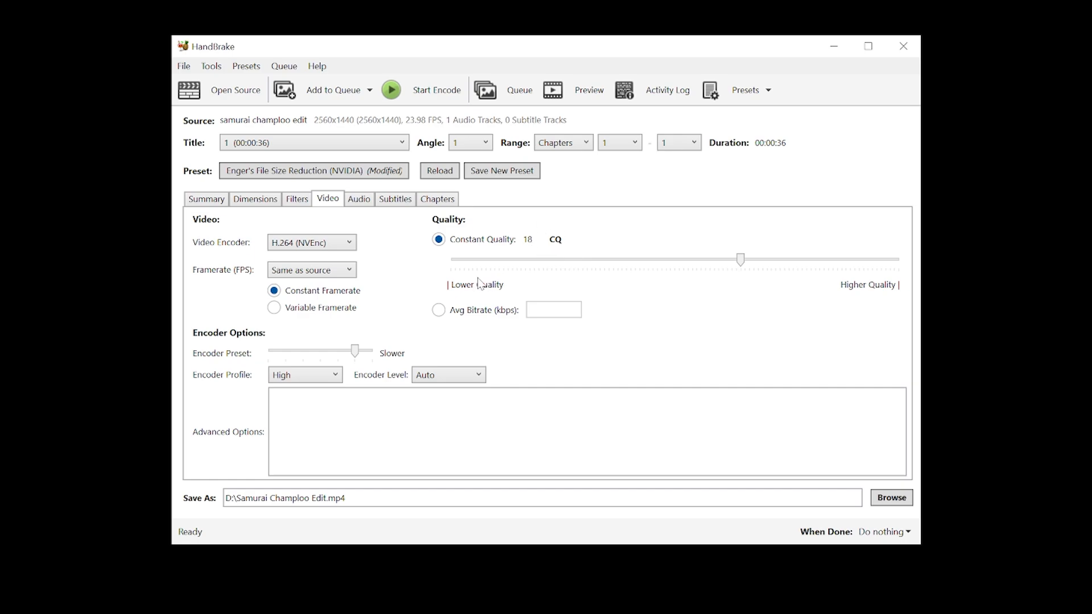
mouse_move(868, 283)
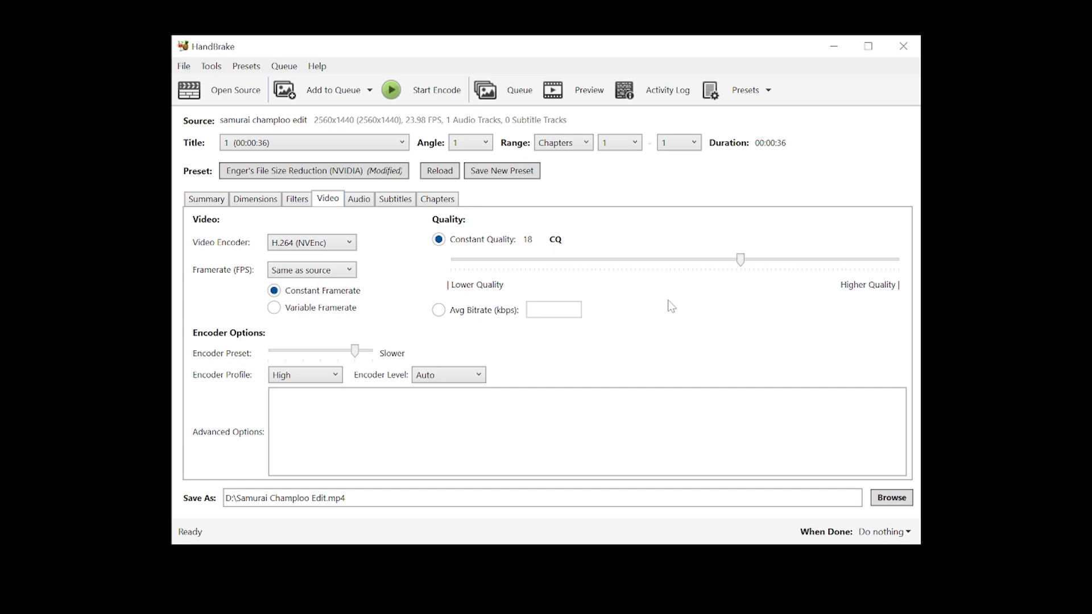
Review the encoder levels and try the slowest encoder preset, leaving it at slower.
click(448, 375)
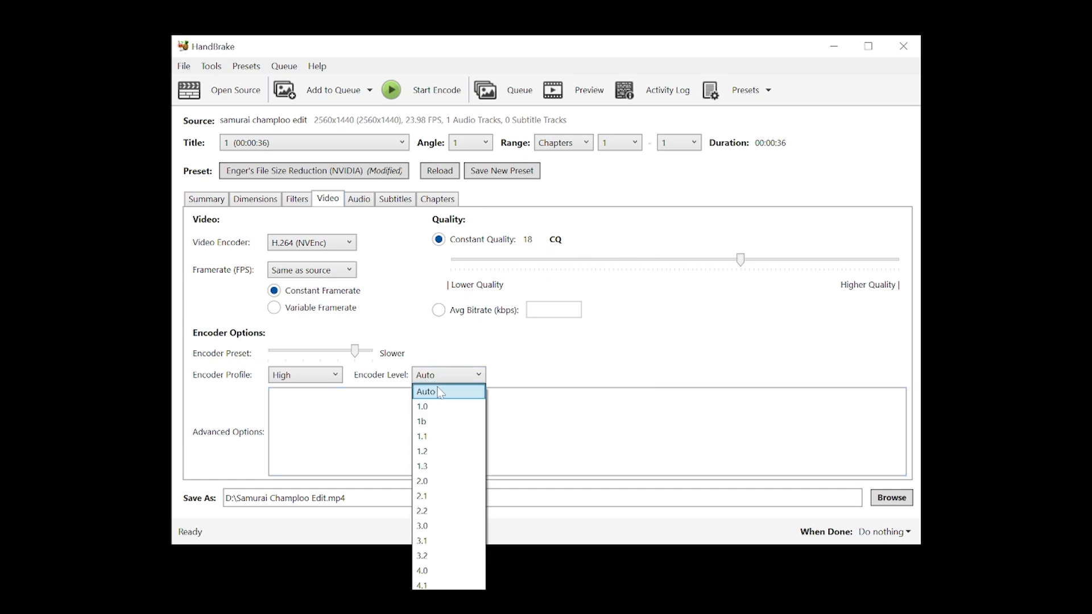
mouse_move(448, 585)
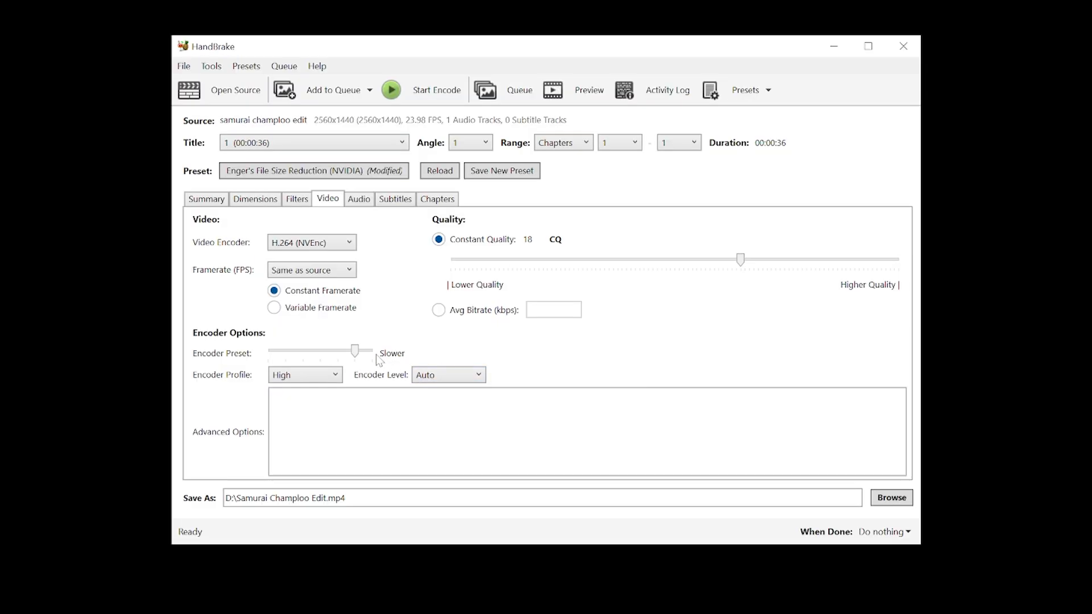
mouse_move(355, 351)
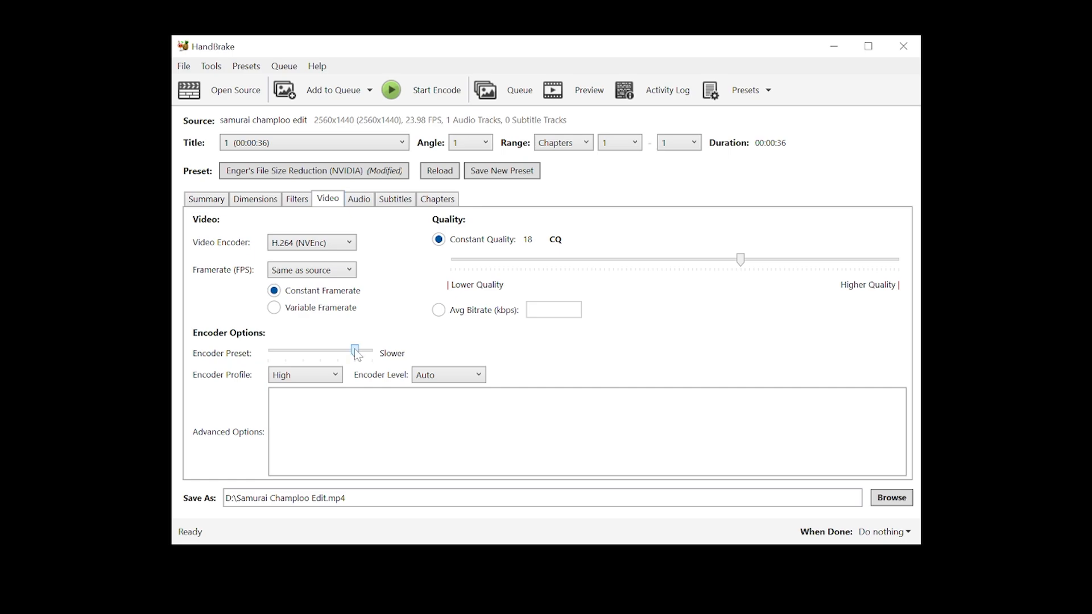
drag(356, 352, 366, 352)
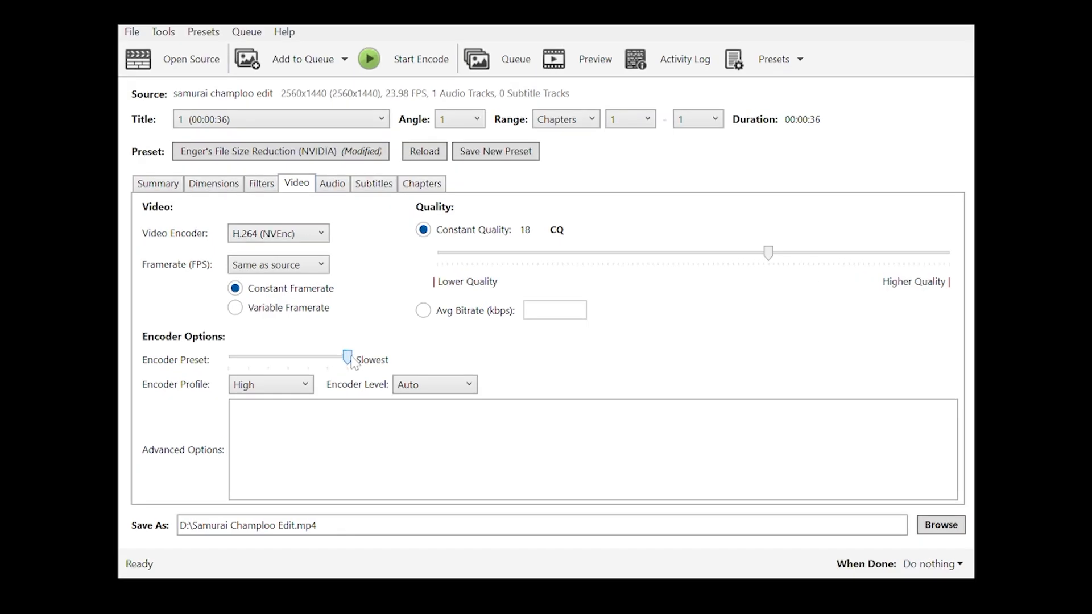
drag(348, 358, 328, 358)
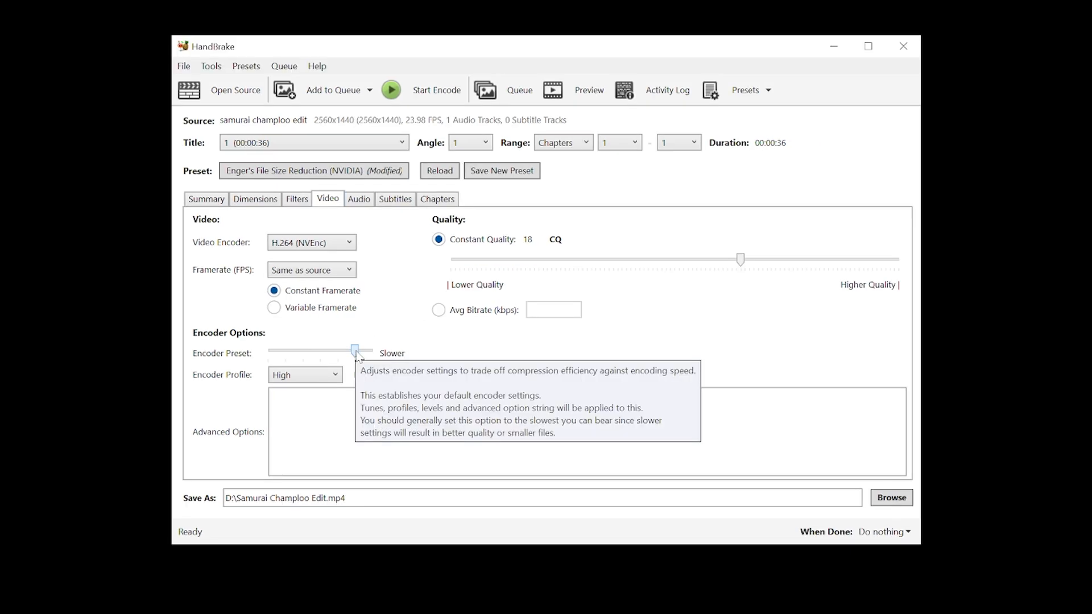
mouse_move(378, 348)
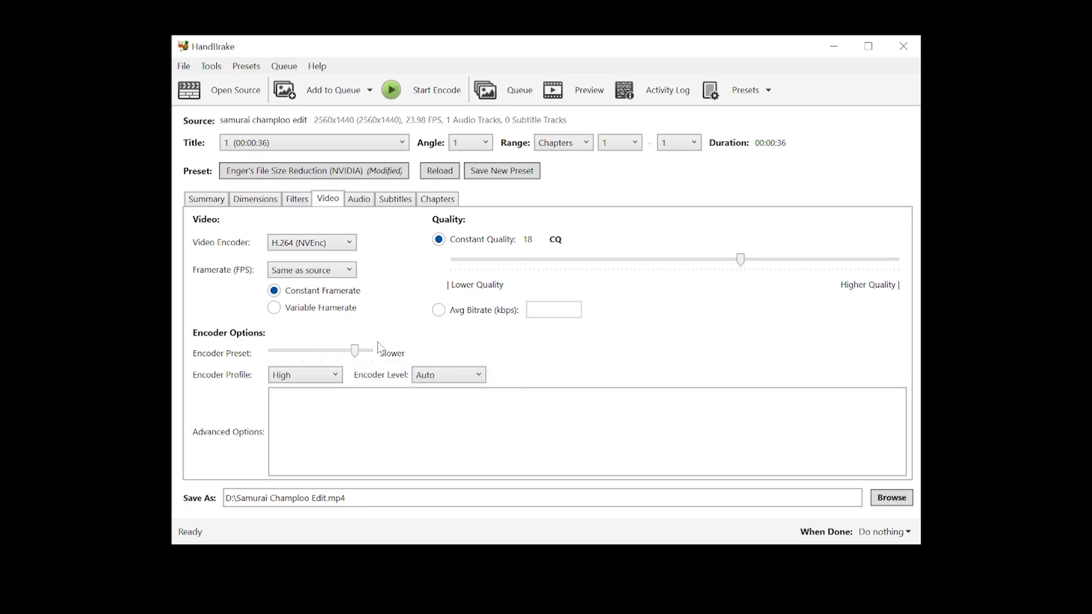
click(255, 199)
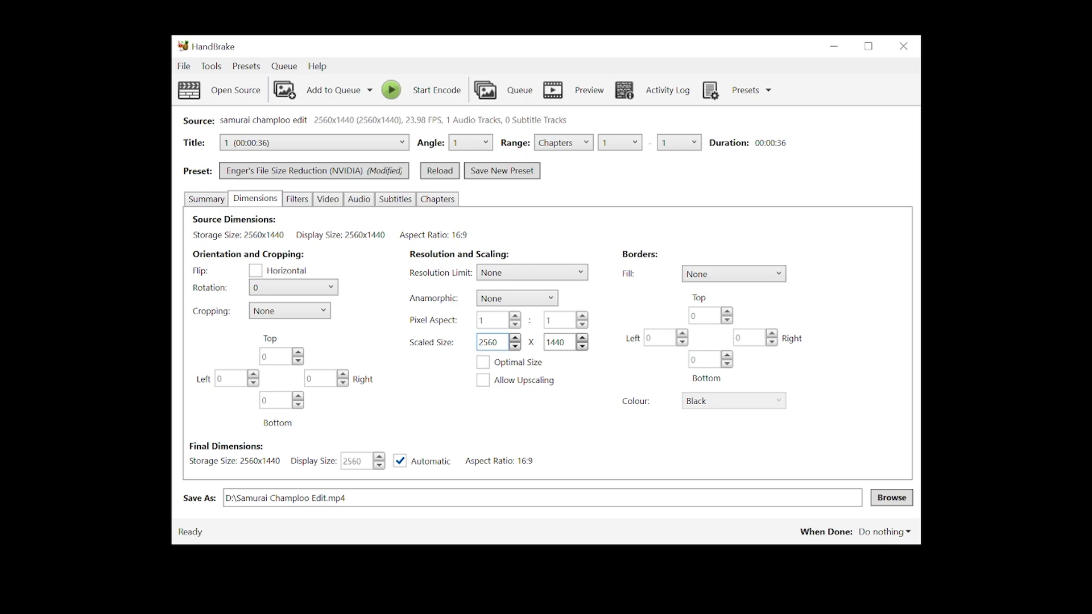
mouse_move(493, 343)
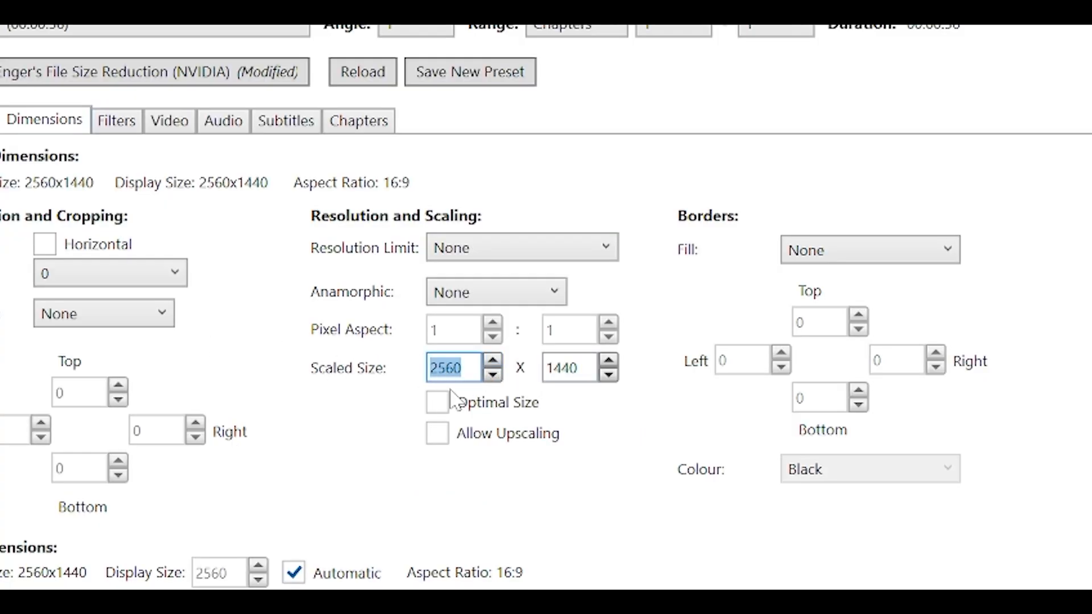
Set the scaled size to 1920 x 1080 at 16:9, then review the summary of the encode.
click(581, 367)
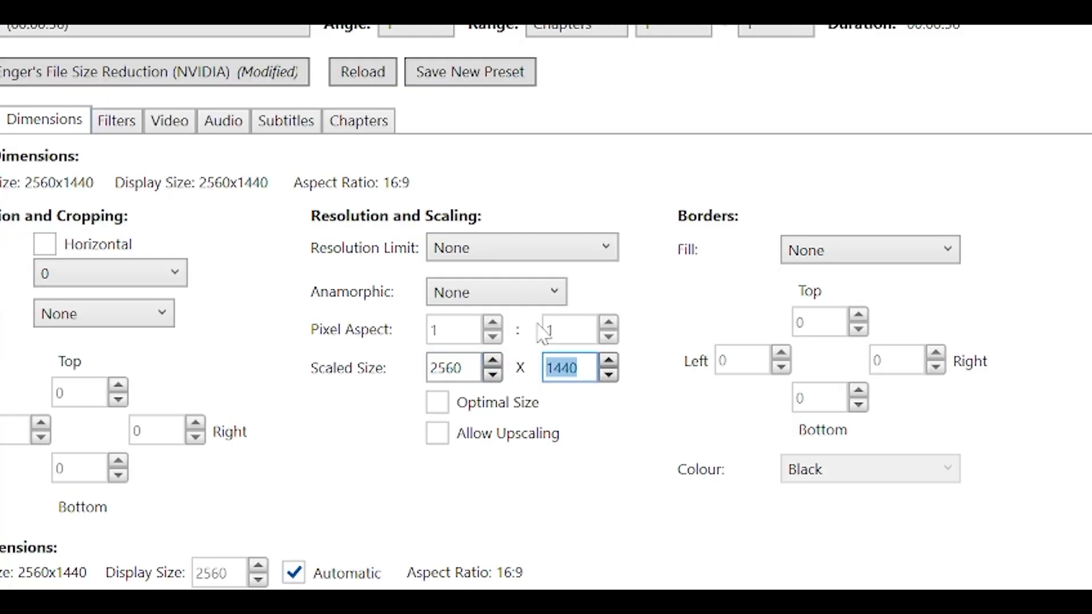
text(1080)
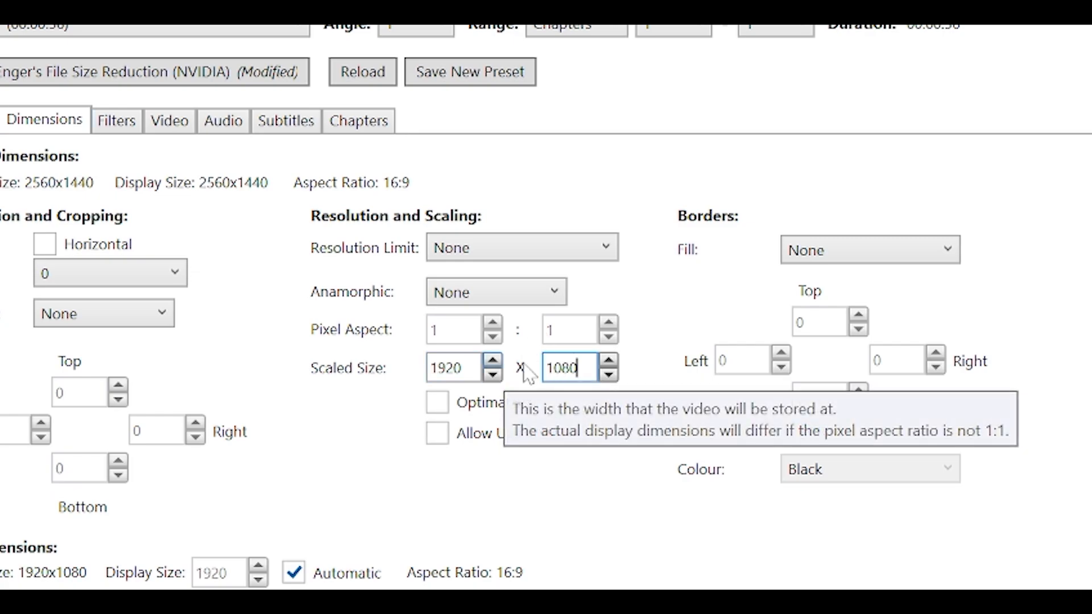
mouse_move(699, 337)
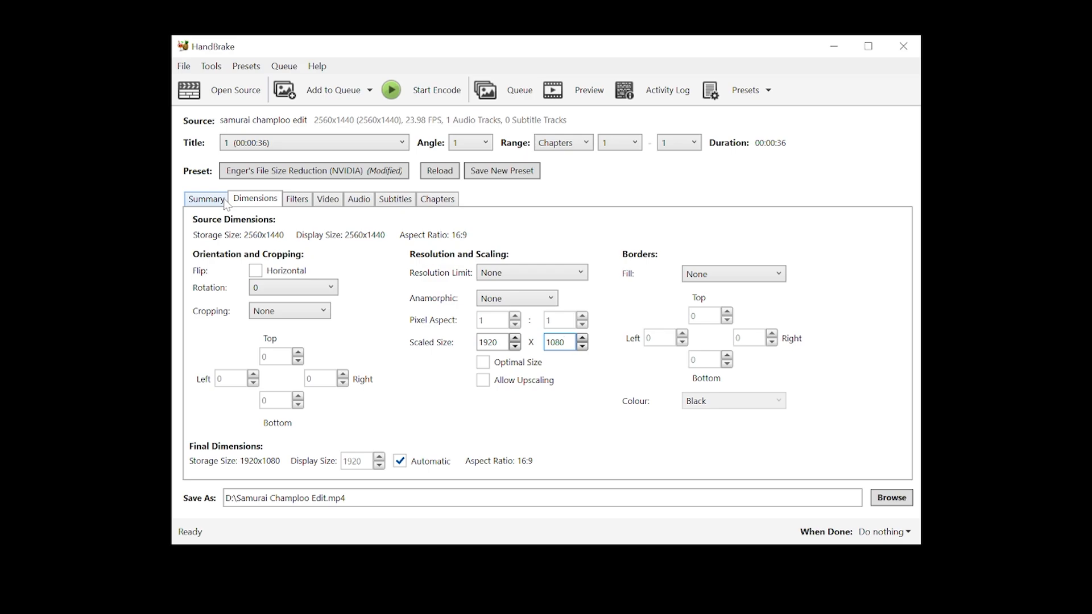
click(206, 198)
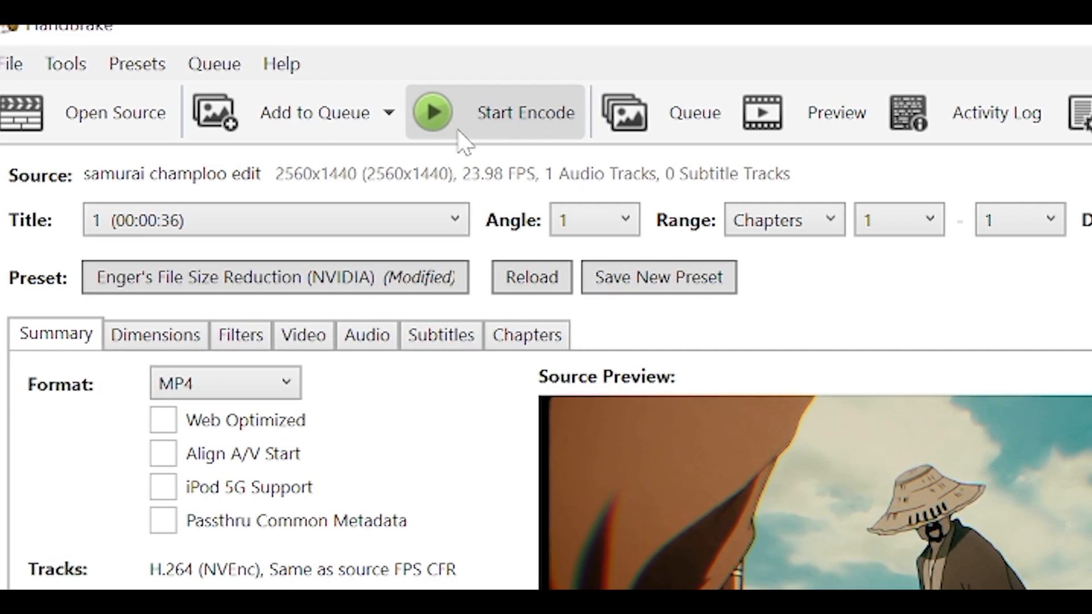
Start the encode and let the queue finish producing Samurai Champloo Edit.mp4 on drive D.
click(430, 113)
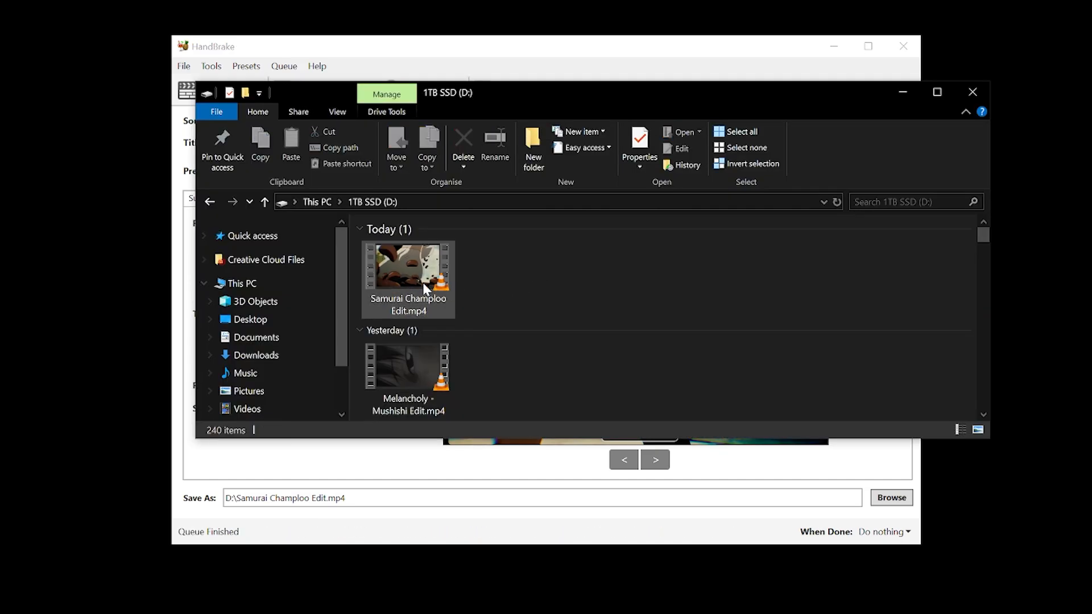
Rename the file to Samurai Champloo Edit upscaled.mp4 and play it in VLC.
click(408, 268)
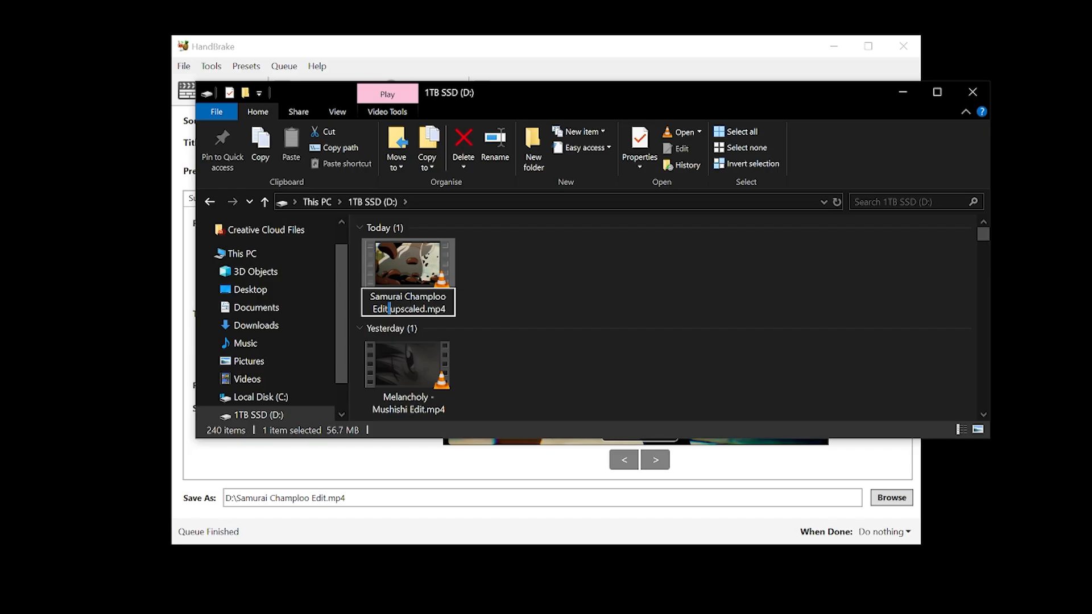
double_click(406, 296)
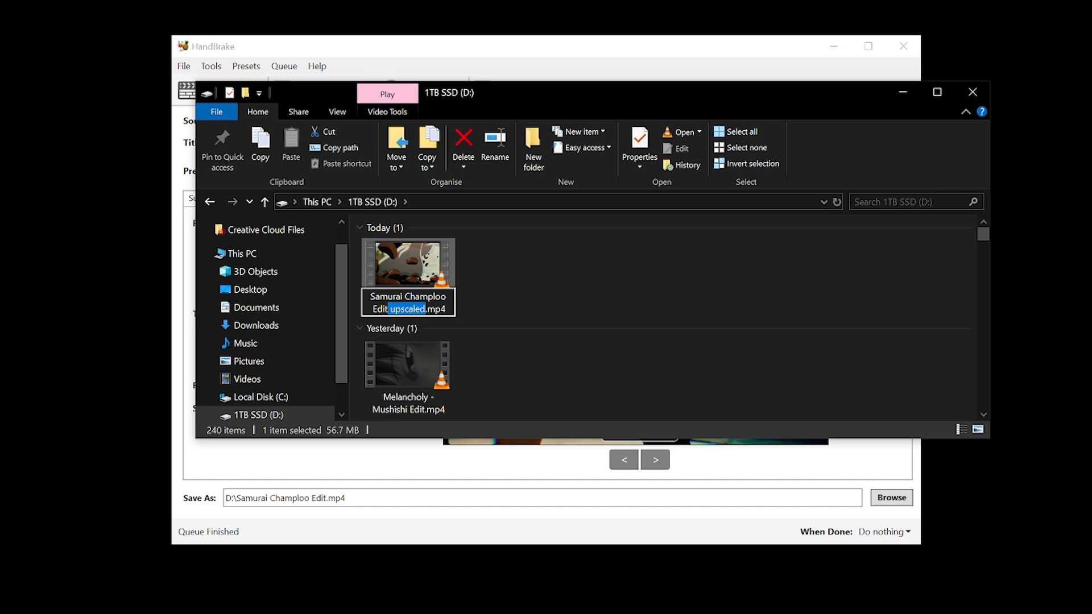
double_click(407, 262)
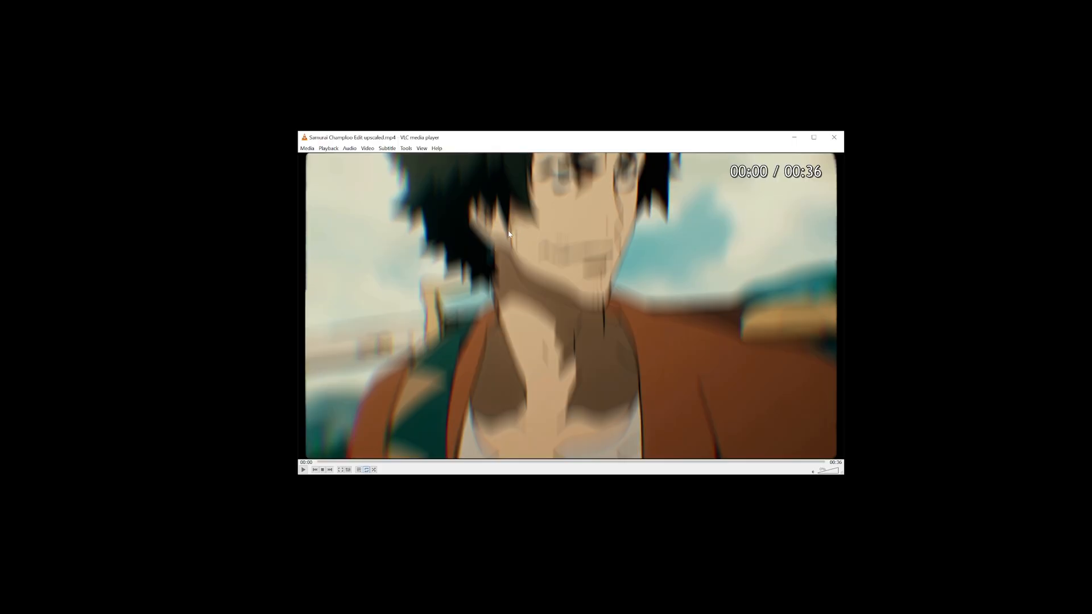